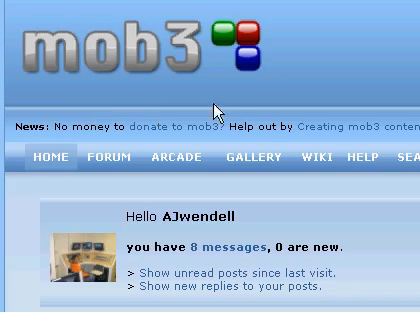
scroll(down, 3)
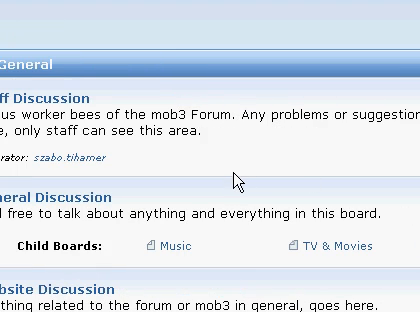
scroll(down, 3)
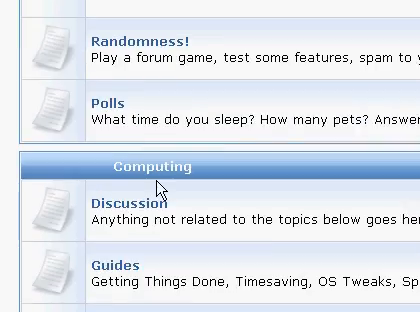
scroll(down, 3)
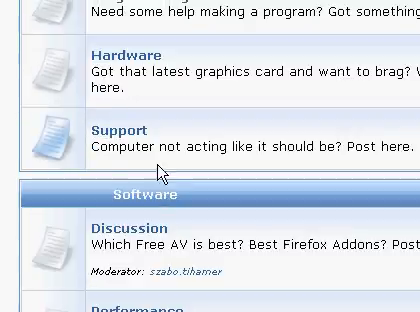
scroll(down, 3)
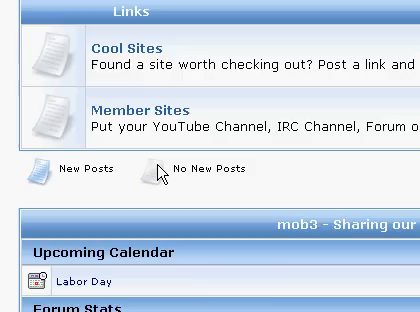
scroll(down, 3)
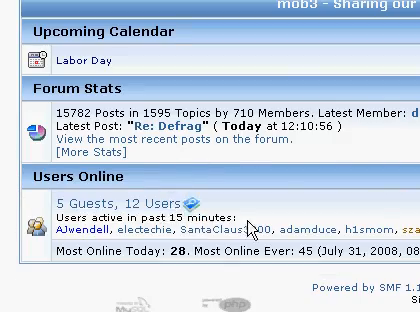
scroll(down, 3)
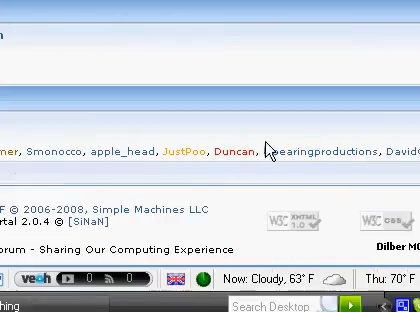